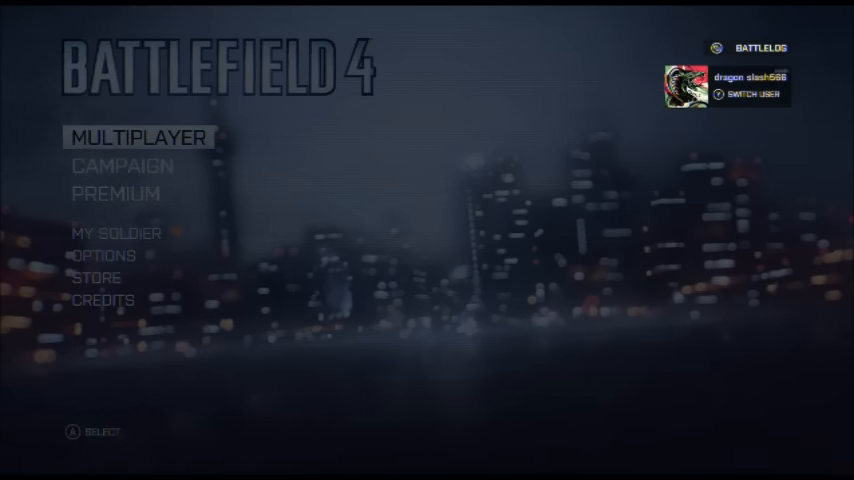
# Enter Multiplayer and start a Quick Match, leaving the 'Retrieving stats' dialog waiting.
pyautogui.click(140, 136)
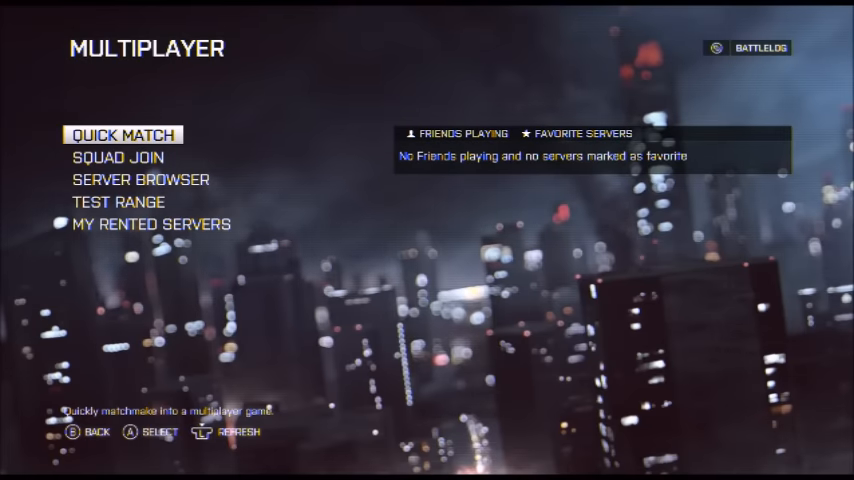
pyautogui.click(124, 134)
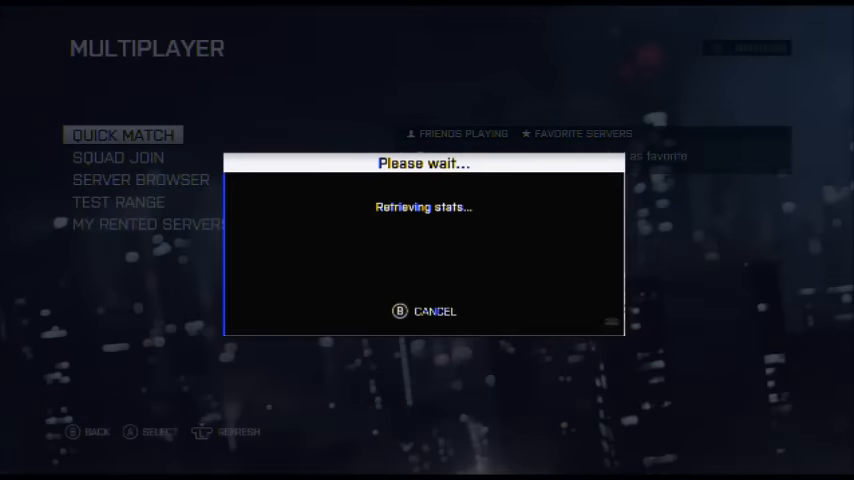